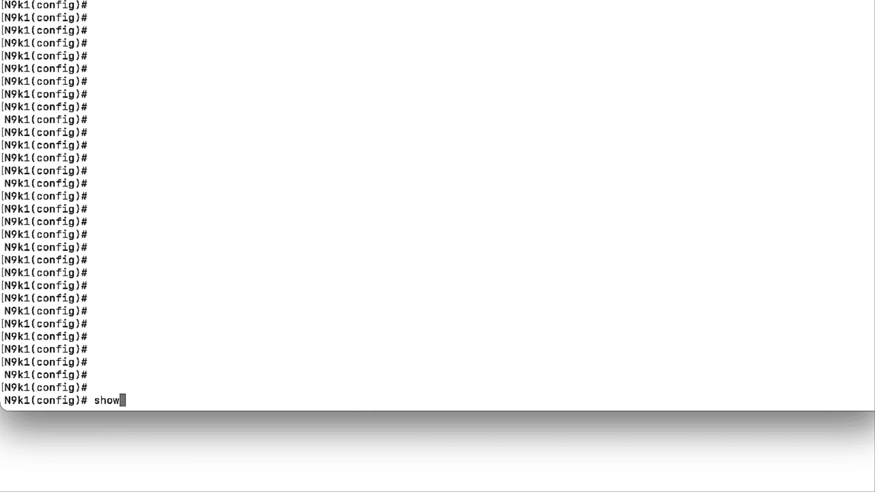
Display N9k1's TCAM region sizes with 'show hardware access-list tcam region'.
text(hardwar)
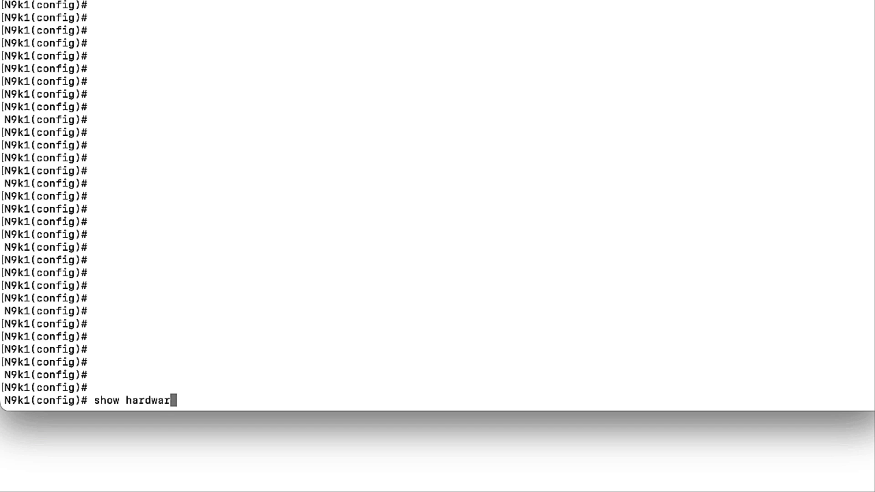
text(e access)
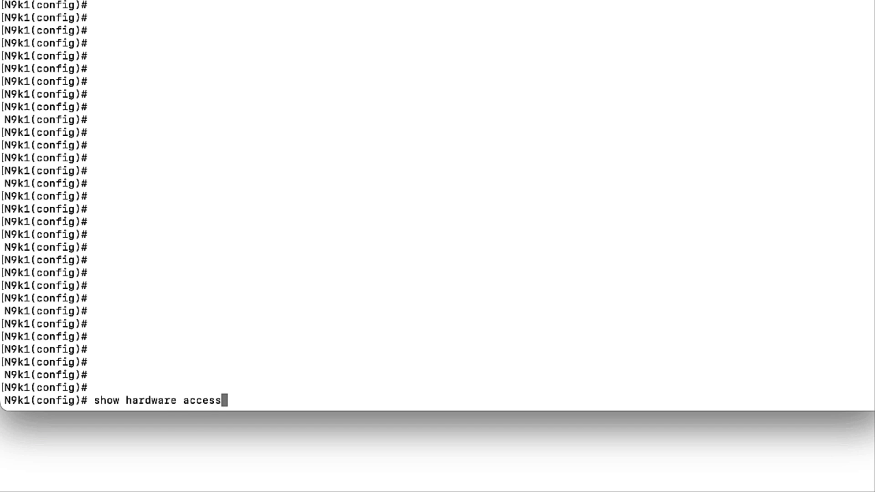
text(-list tca)
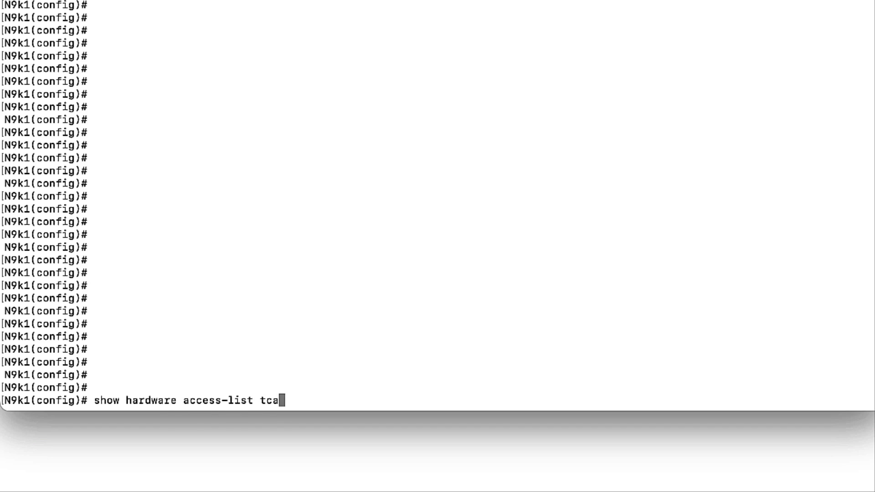
key(Return)
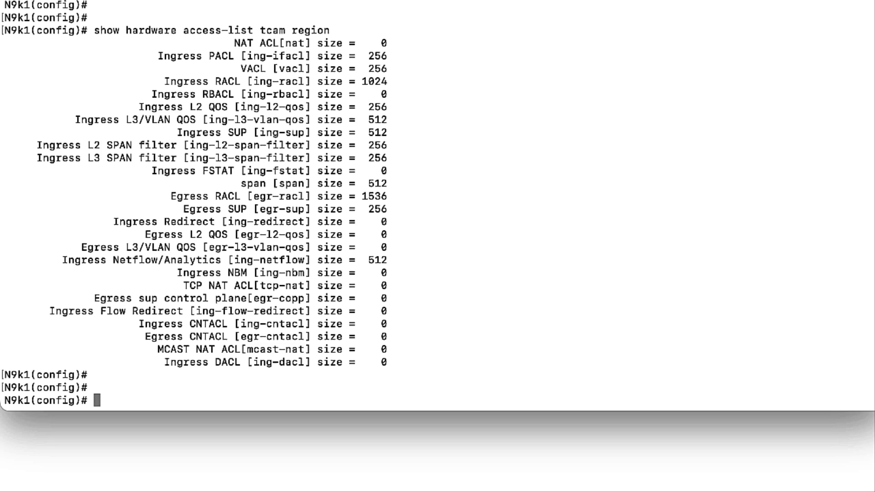
Resize the ing-racl TCAM region, apply QoS input policy CFS on SPINE, and enable vPC.
text(hardwar)
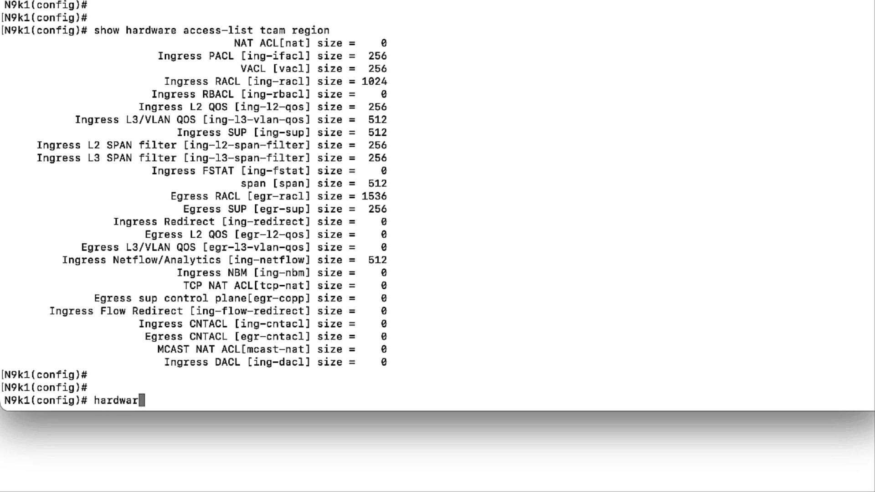
text(e access-list)
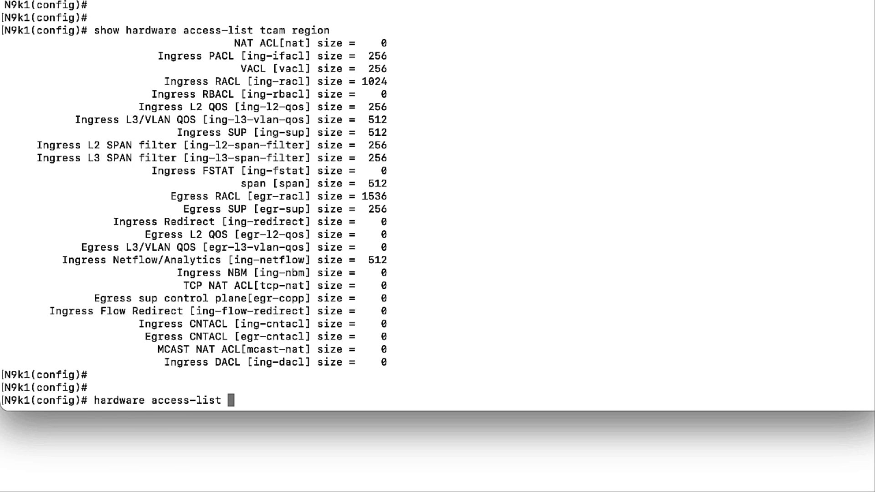
text(tcam reg)
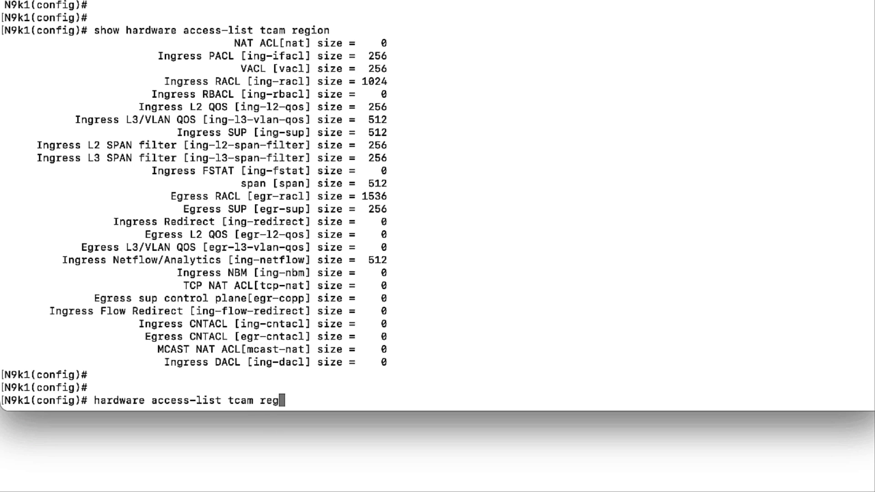
text(ion)
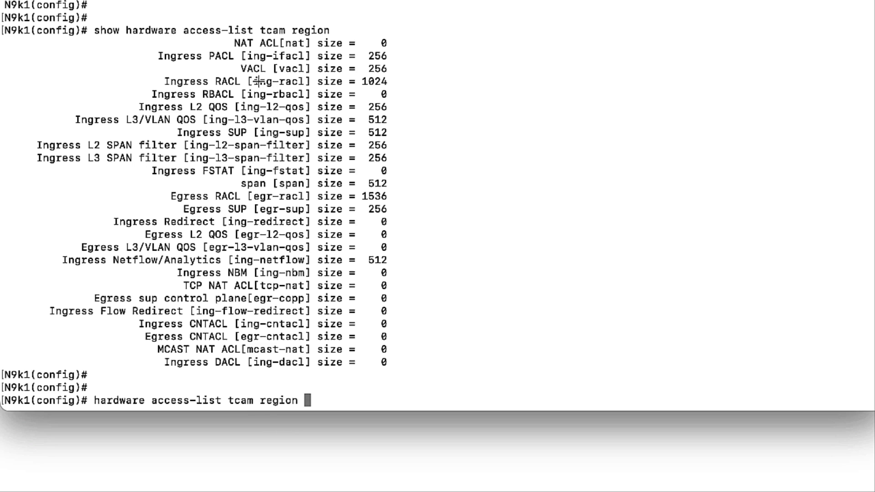
text(ing)
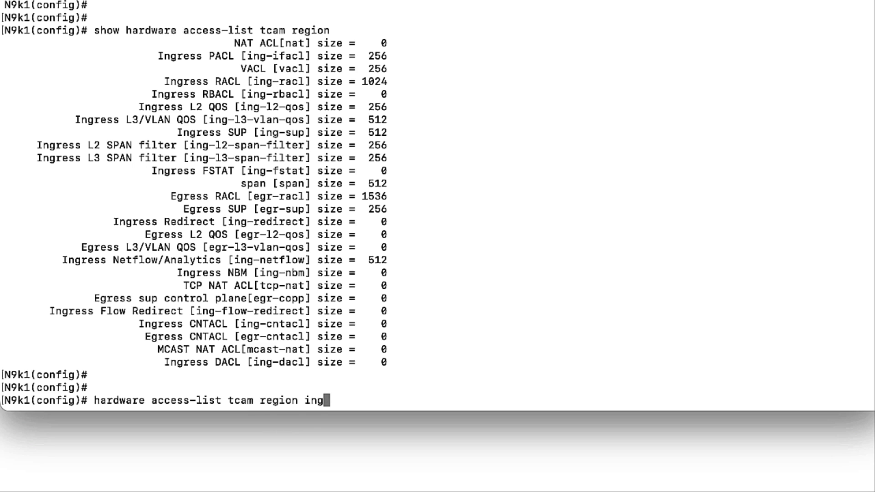
text(-racl)
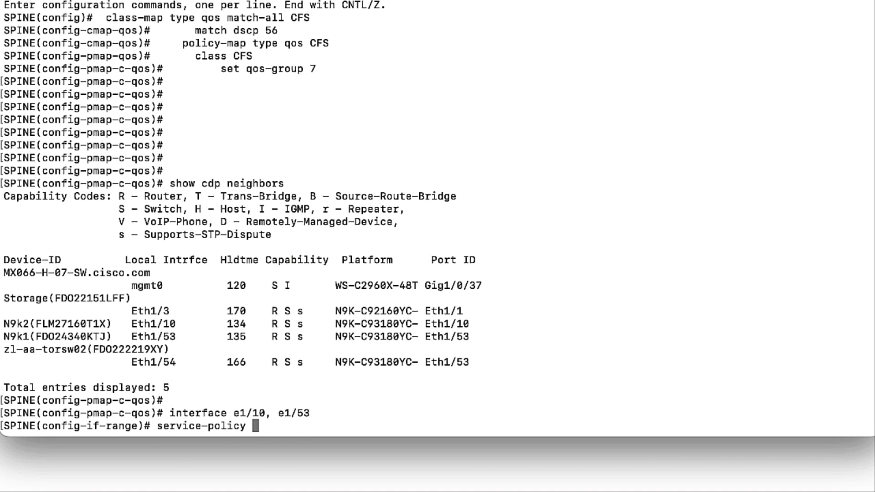
text(type qos input CFS)
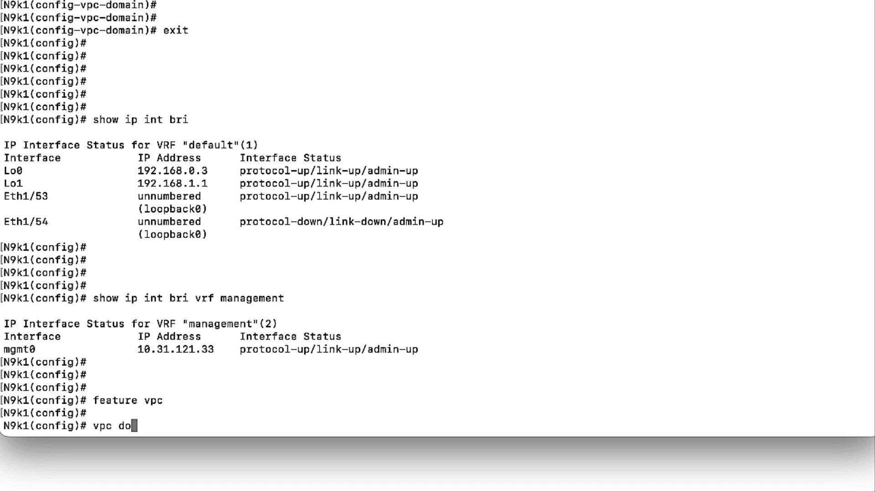
Create vPC domain 100 with peer-keepalive destination 10.31.121.41 over VRF management.
text(main 100)
text(peer-)
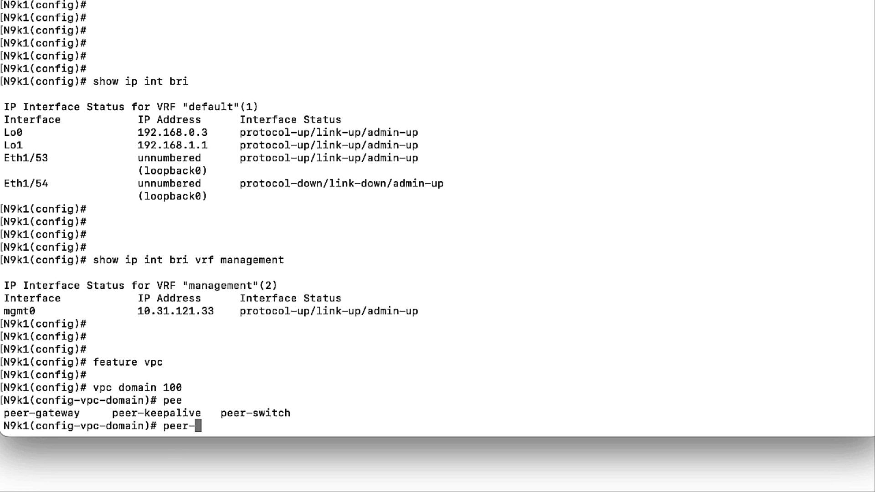
text(keepalive des)
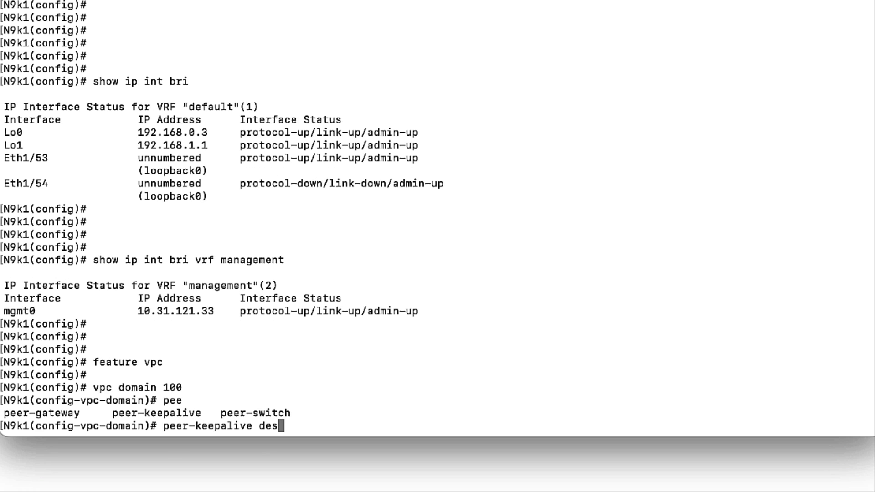
text(tination 10.31)
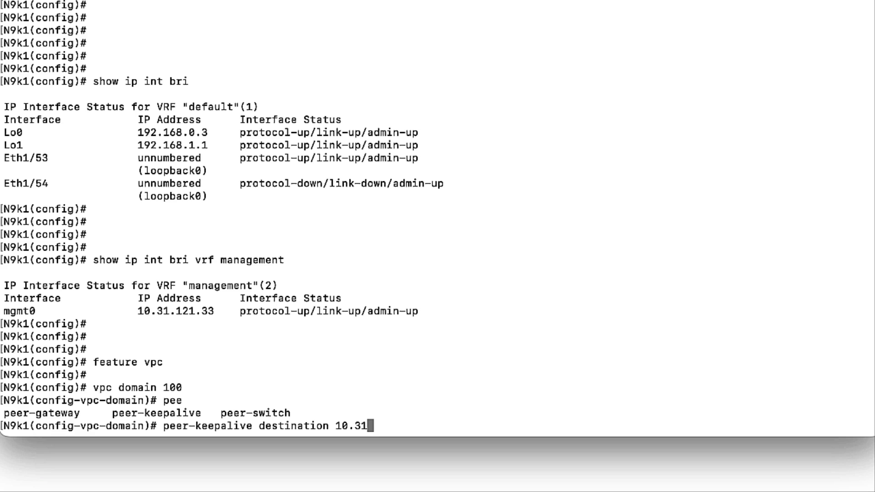
text(121.4)
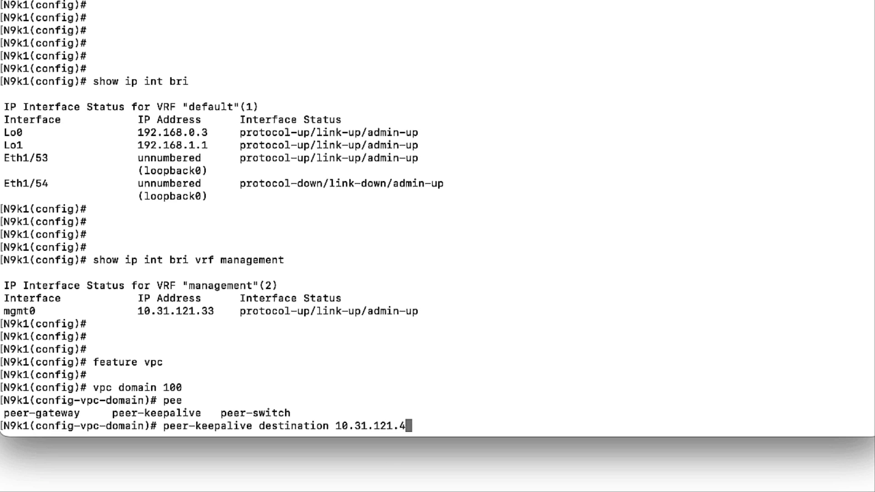
text(1)
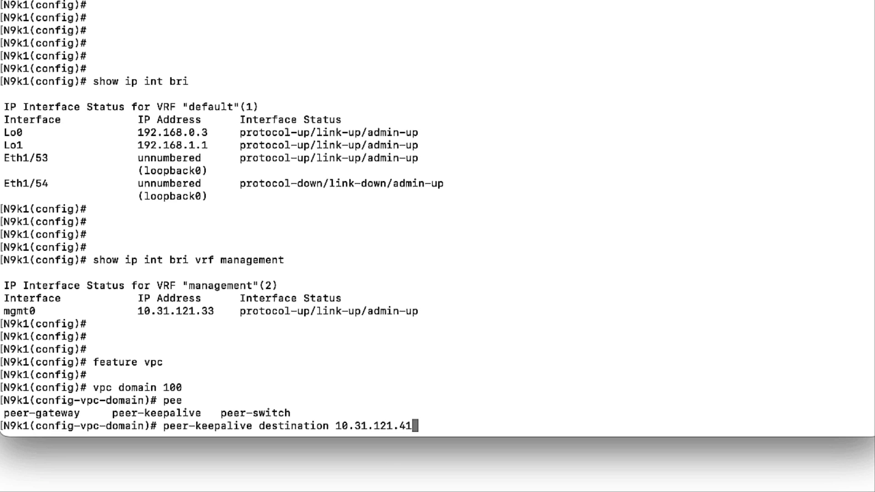
text(vrf management)
text(virtual peer-link)
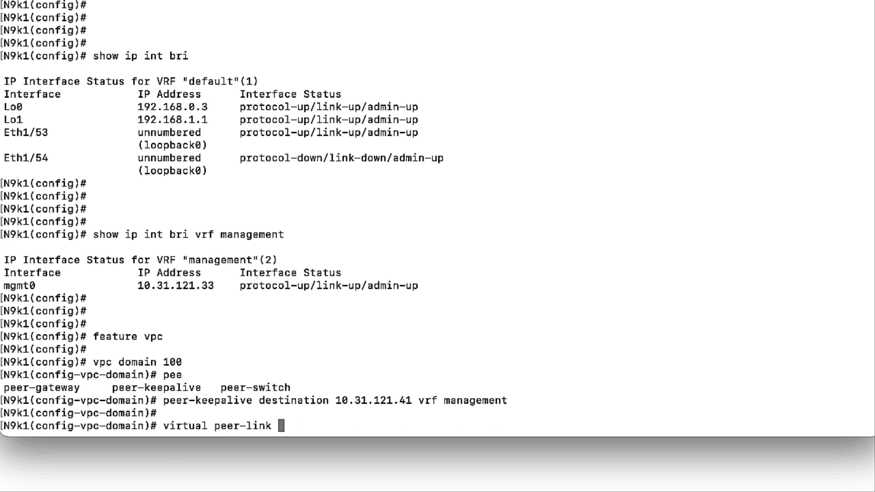
Set virtual peer-link destination 192.168.0.4, source 192.168.0.3, DSCP 56, and enable peer-switch.
text(destination)
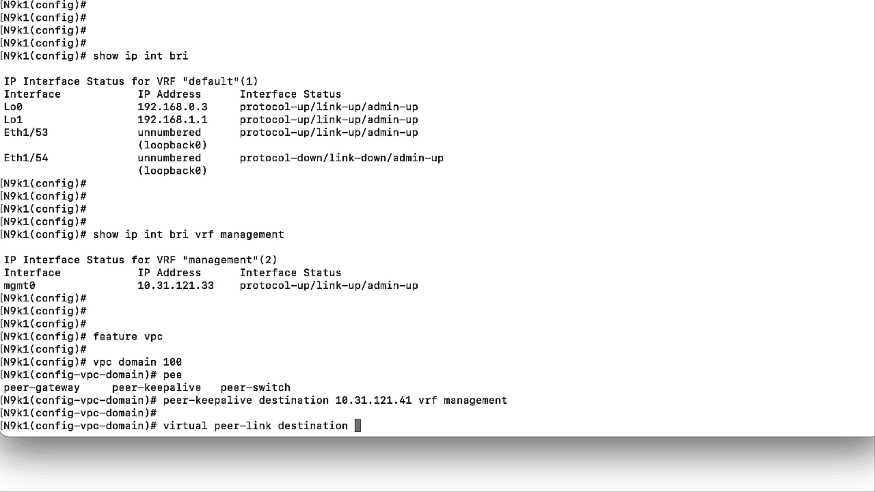
text(192.1)
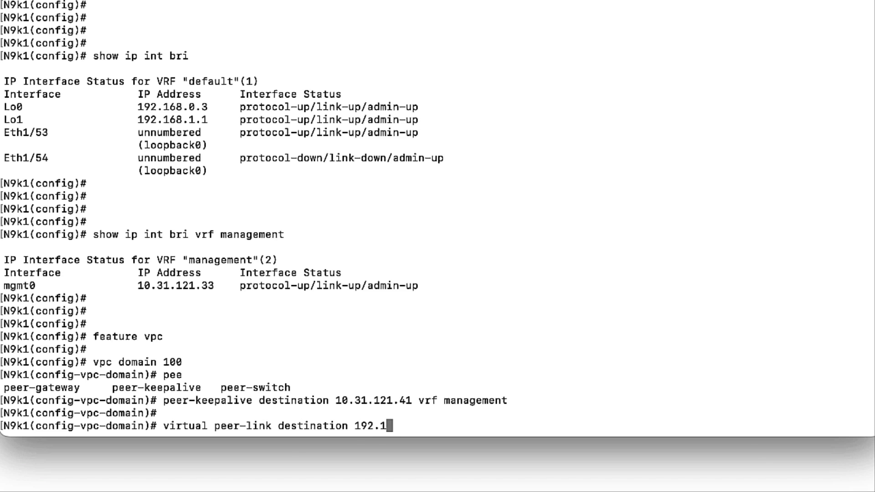
text(68.0.4 source)
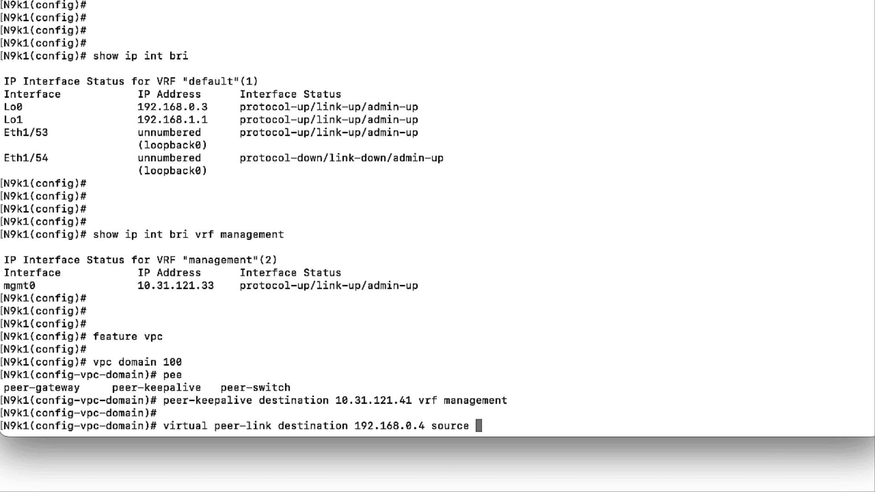
text(192.168.0.3)
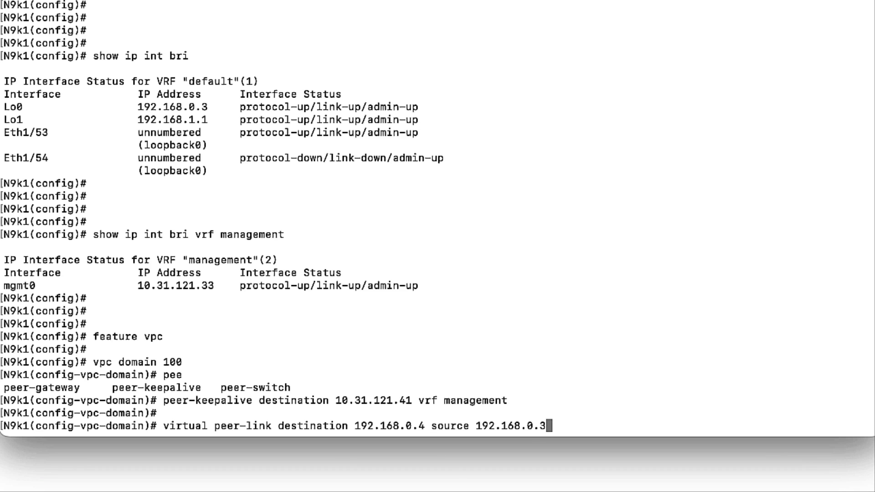
text(dscp 56)
text(peer-switch)
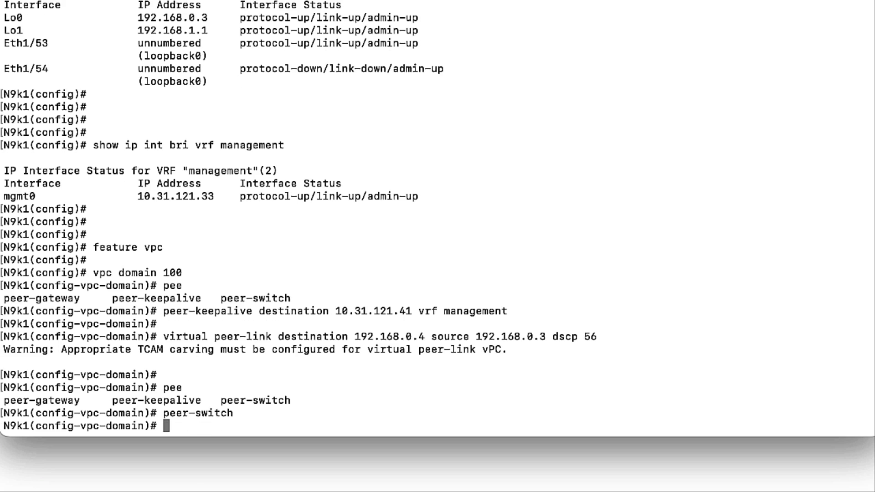
text(interface por)
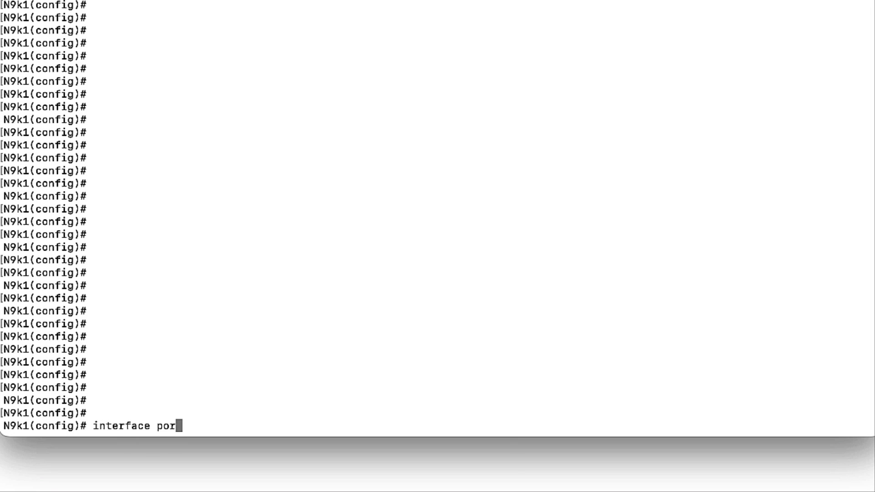
Configure port-channel 88 as a trunk switchport acting as the vPC peer-link.
key(Return)
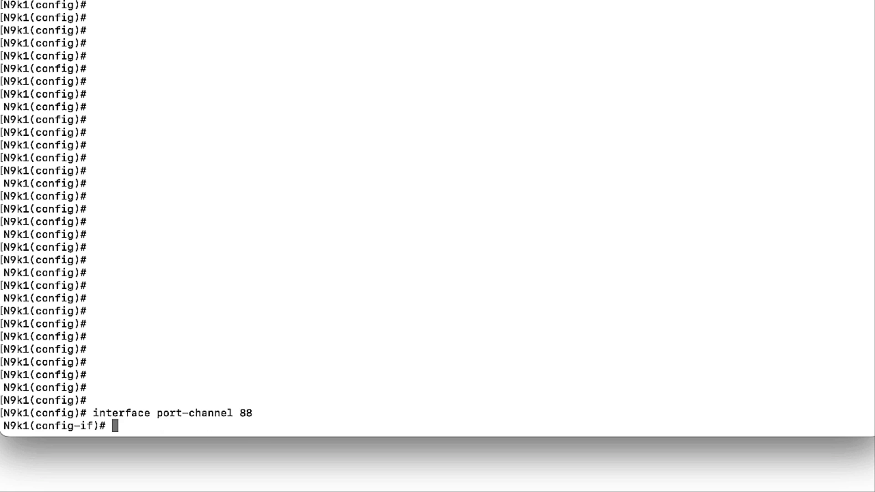
text(switchport)
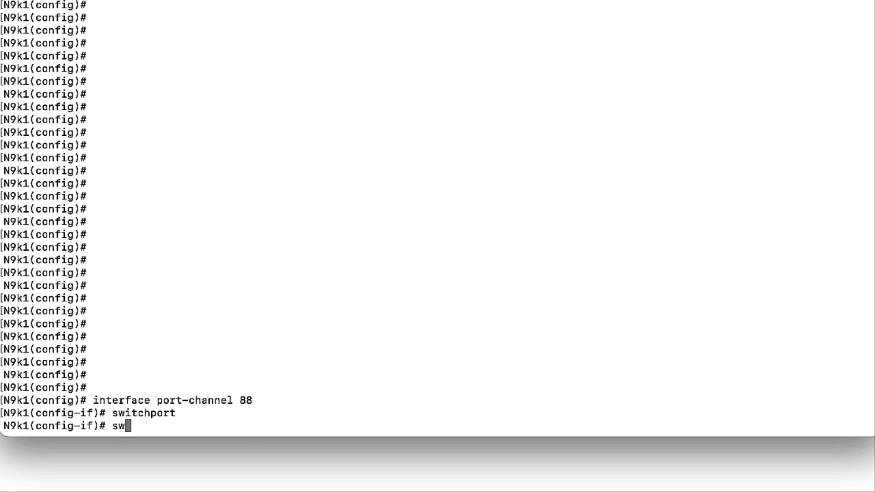
text(switchport mode trunk)
text(vpc peer-link)
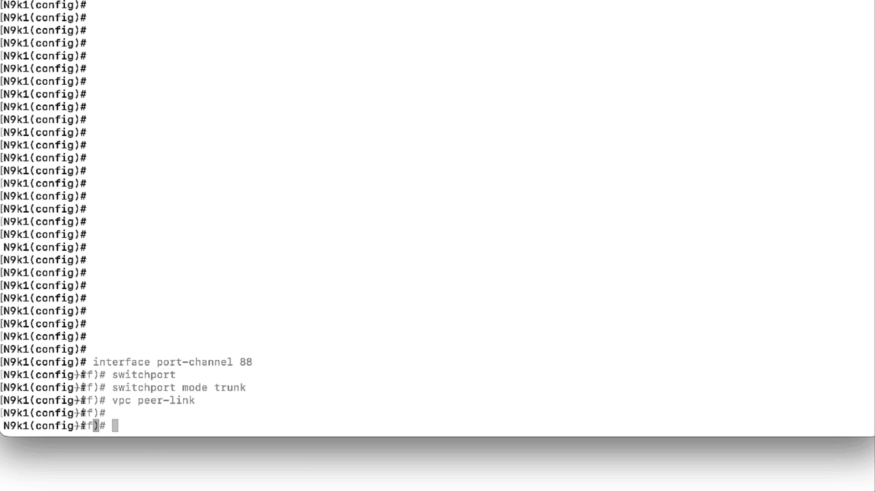
text(interface e1/10)
text(switchport)
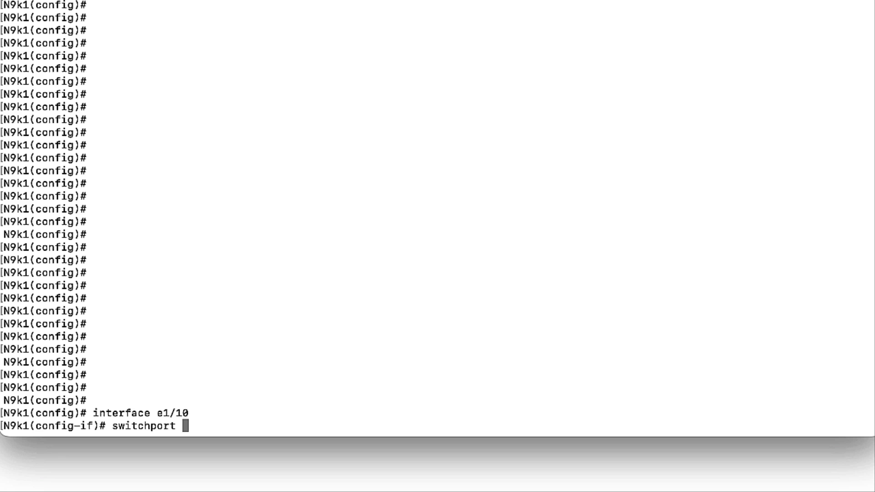
Add trunk e1/10 to port-channel 66 in active mode and assign it vPC 66.
text(mode trunk)
text(cha)
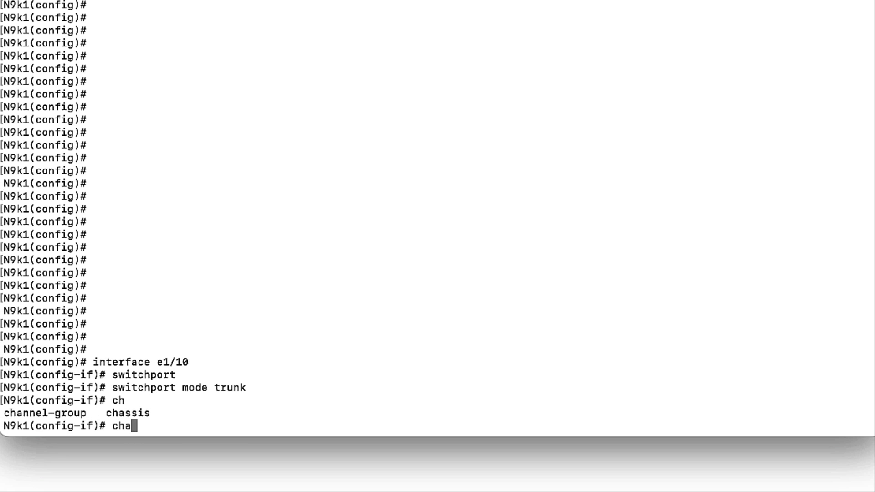
text(nnel-group 66 mode active)
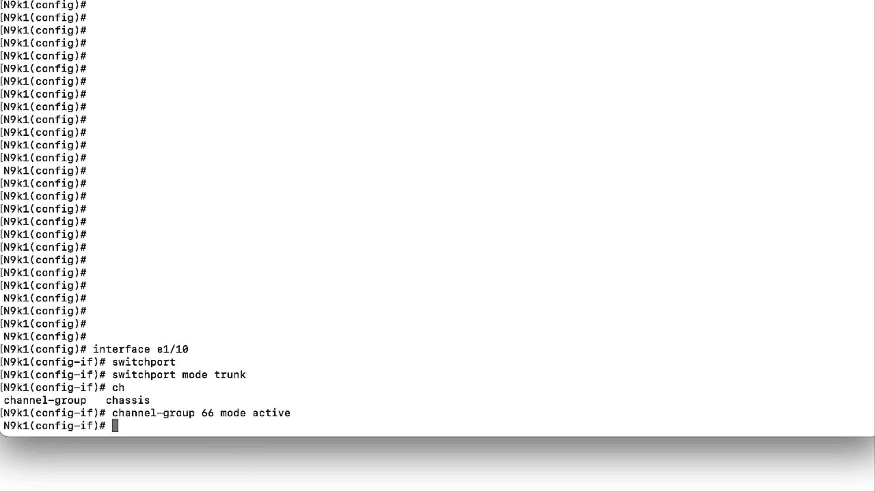
text(interf)
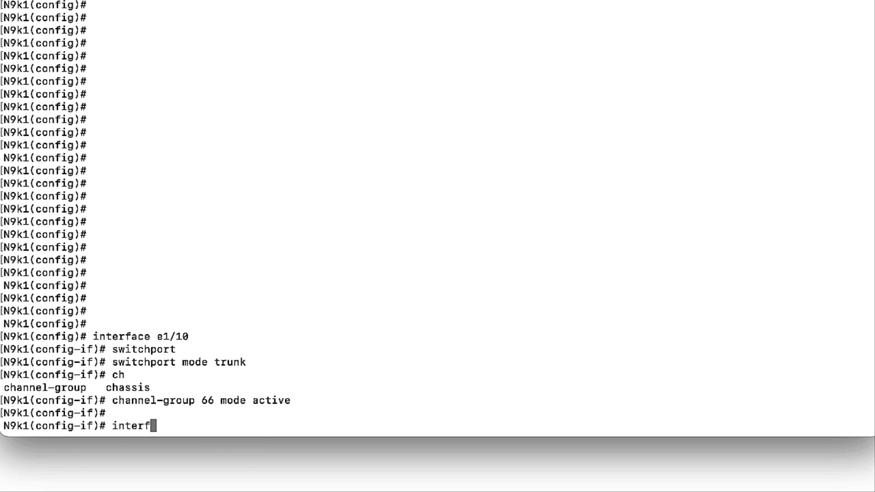
key(Return)
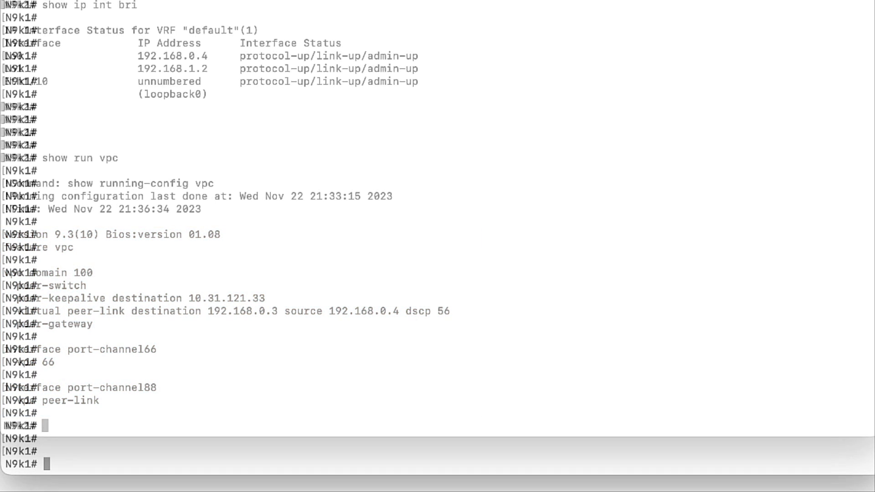
Run 'show vpc' and scroll to confirm peer-link Po88 and vPC 66 are up.
text(show v)
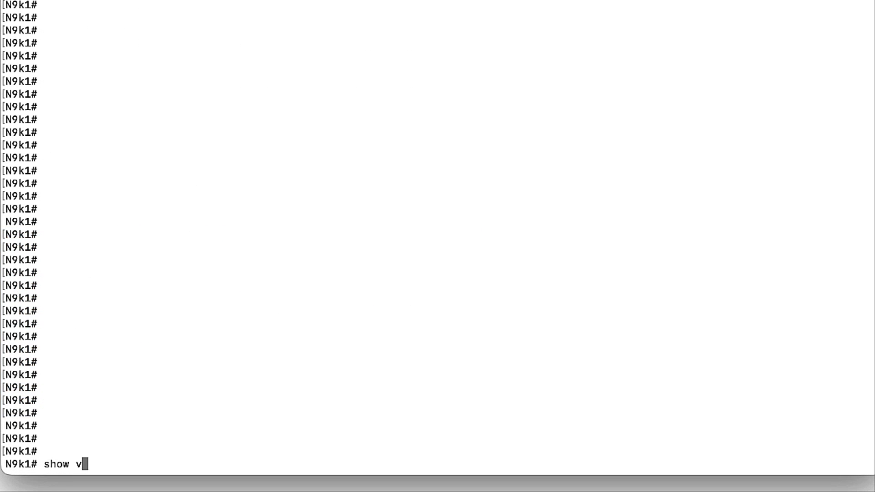
key(Return)
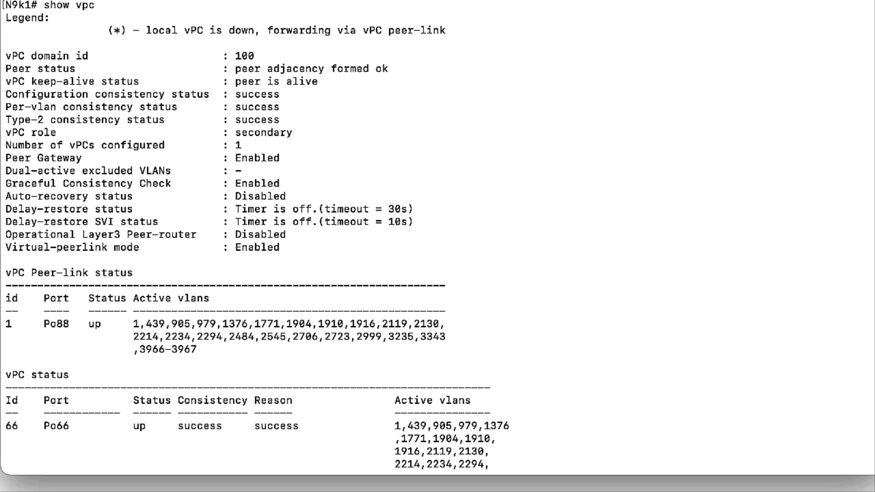
scroll(down, 3)
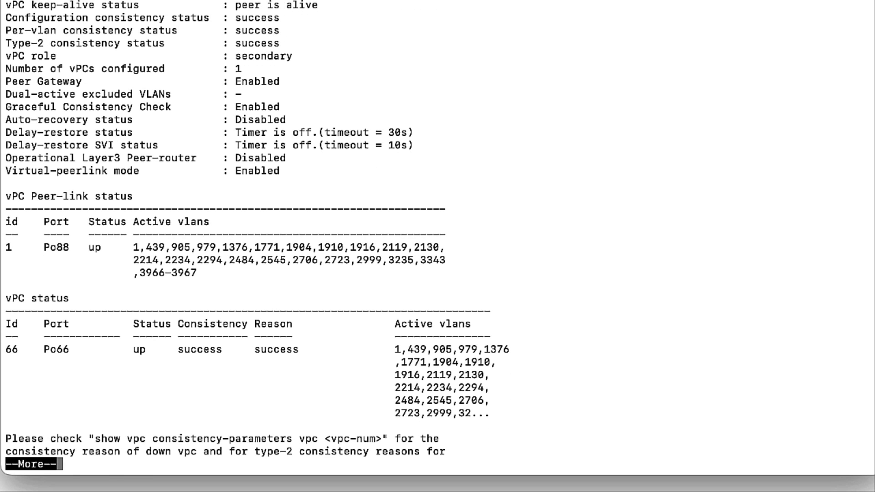